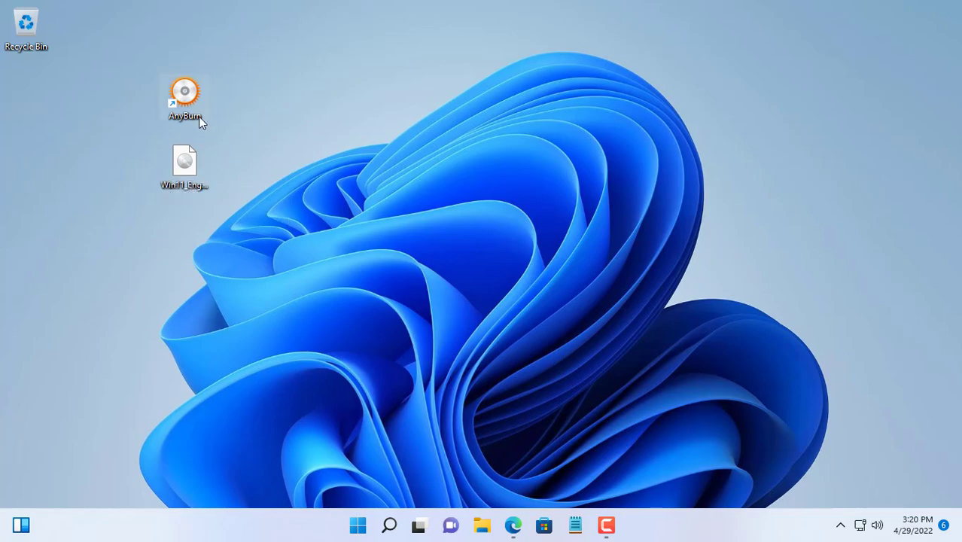
# - Browse the Windows 11 download page and choose which Windows 11 ISO to download
pyautogui.click(513, 524)
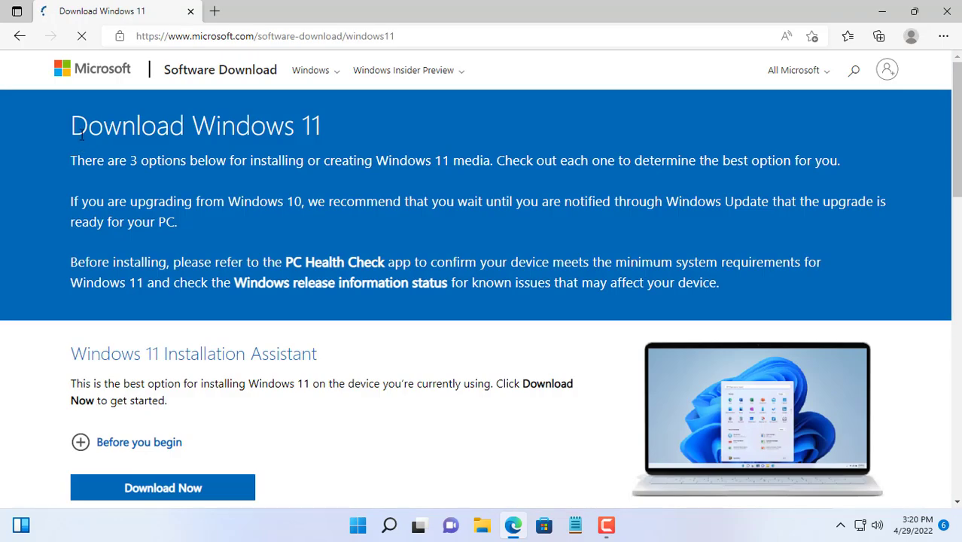
pyautogui.tripleClick(195, 126)
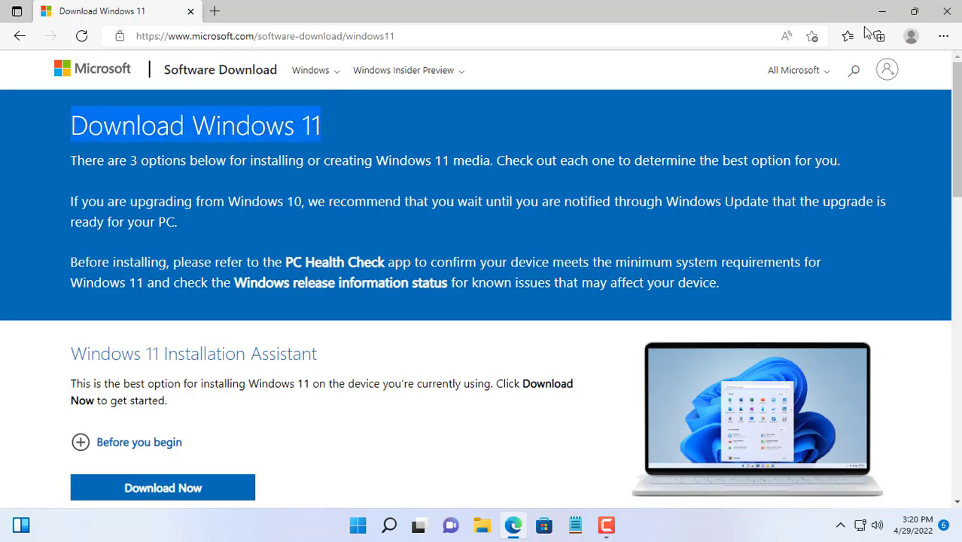
pyautogui.scroll(-3)
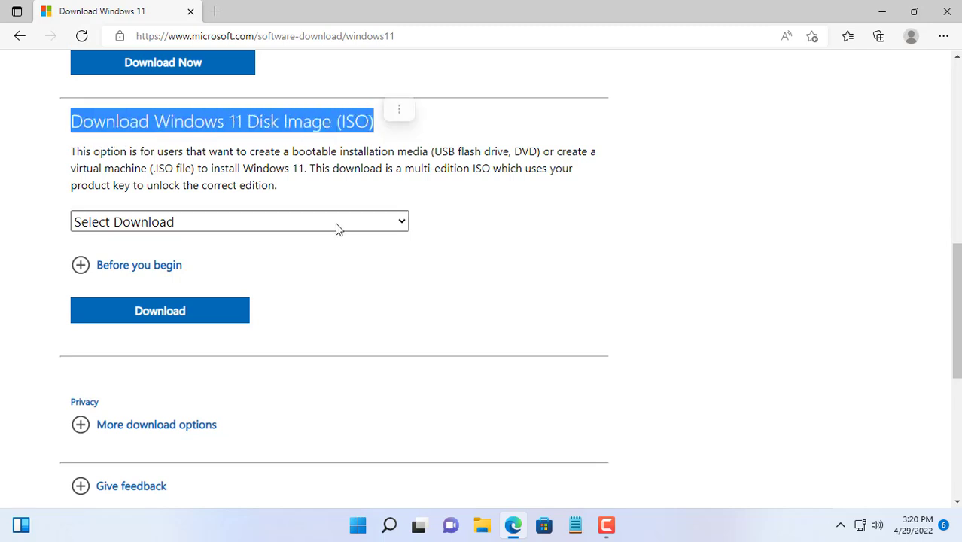
pyautogui.click(240, 221)
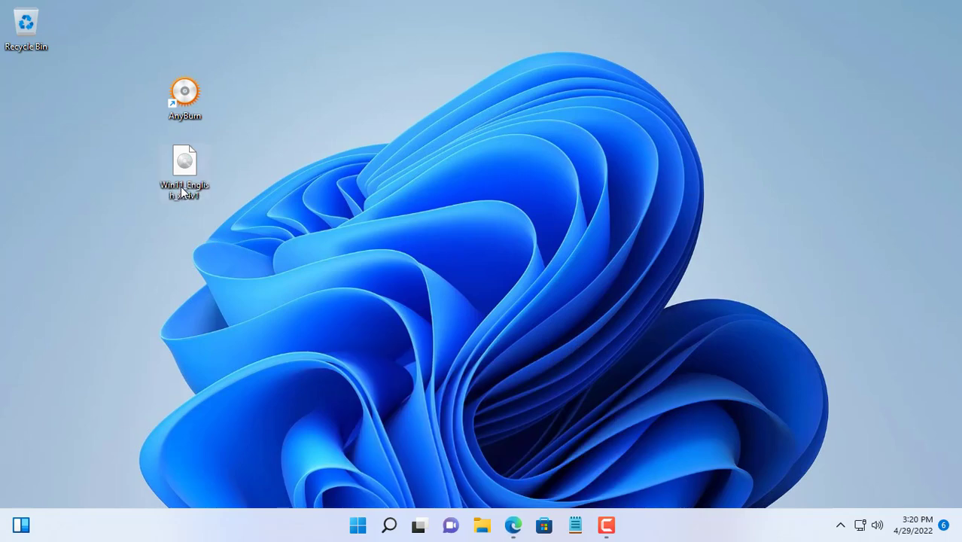
# - Go to windowsafg.com and open the x64 UEFI Windows 10/11 answer file form
pyautogui.click(514, 525)
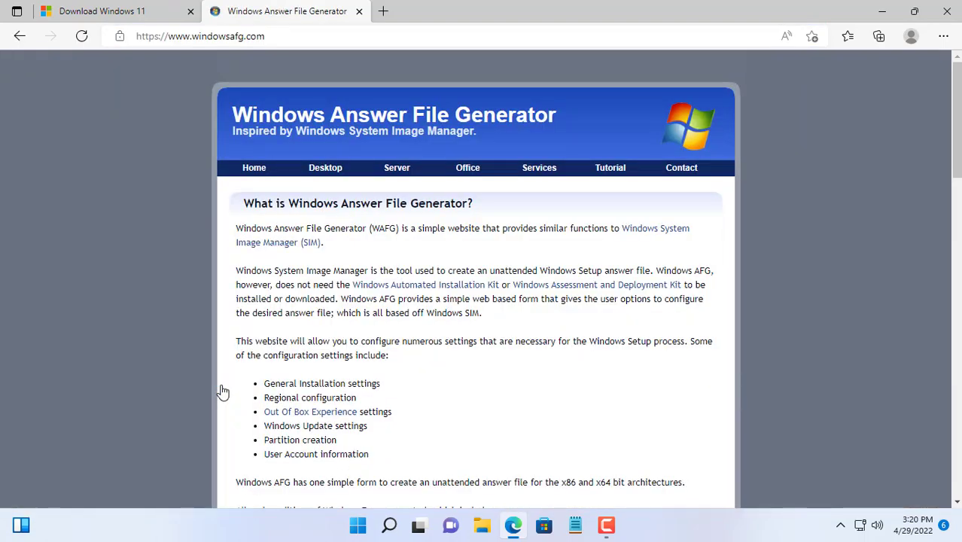
pyautogui.tripleClick(392, 114)
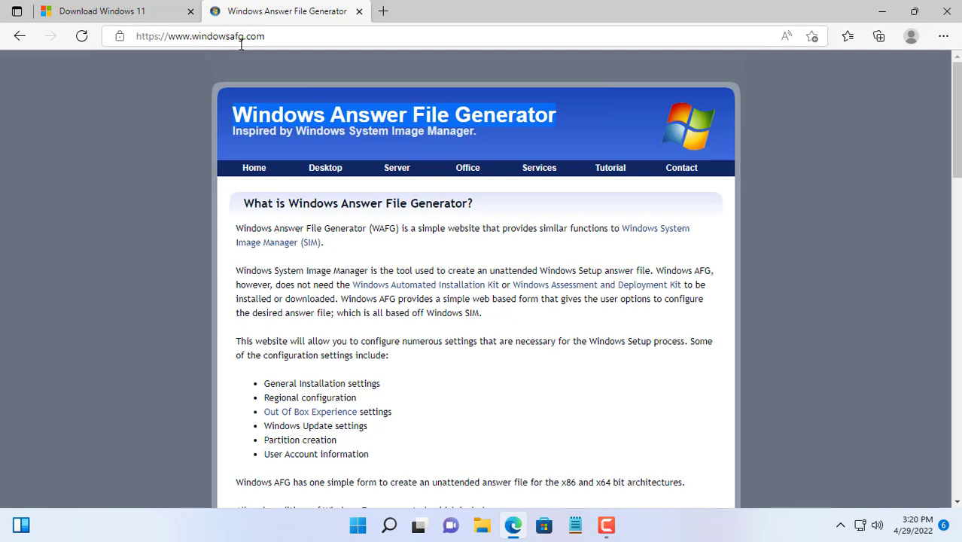
pyautogui.click(325, 167)
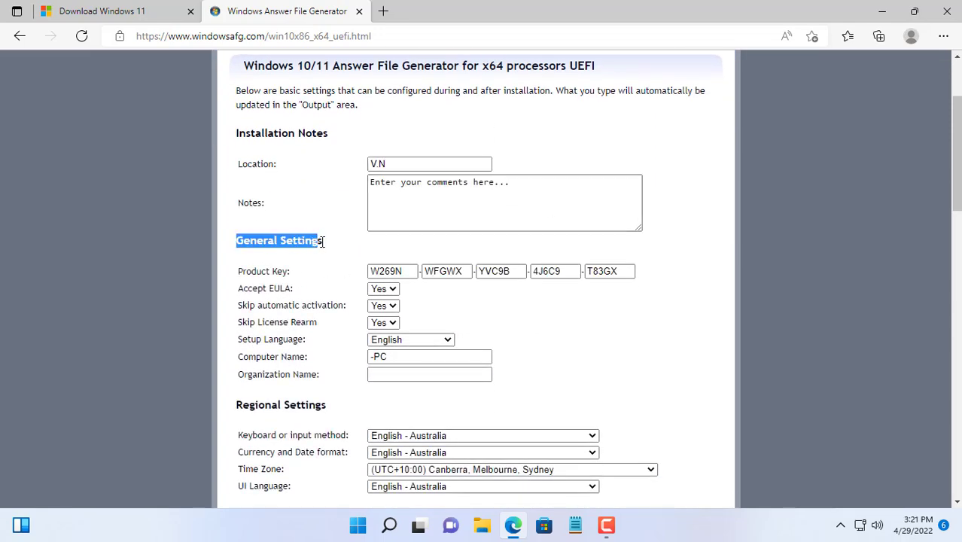
# - Enter computer name PC01 and organization NETVN, with English - United States regional and language settings
pyautogui.click(430, 356)
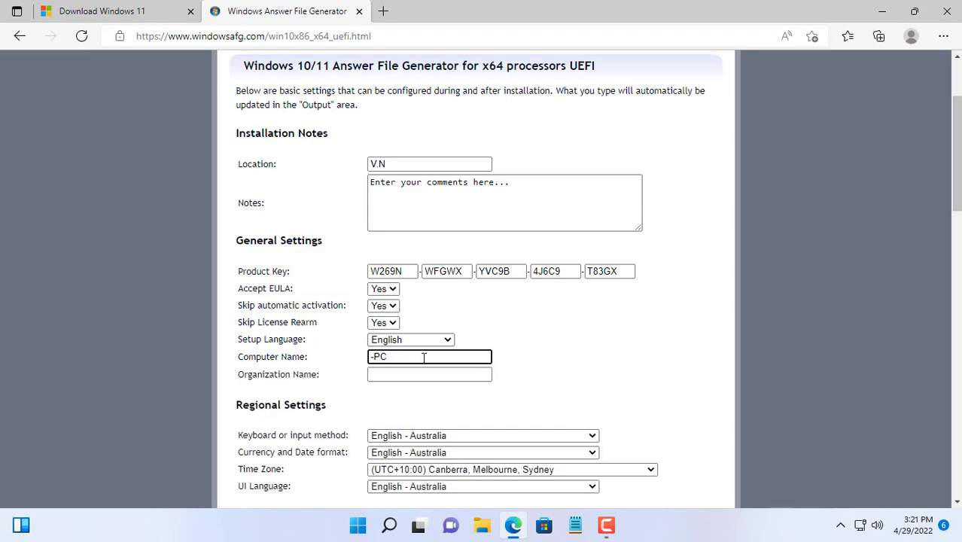
pyautogui.write('PC01')
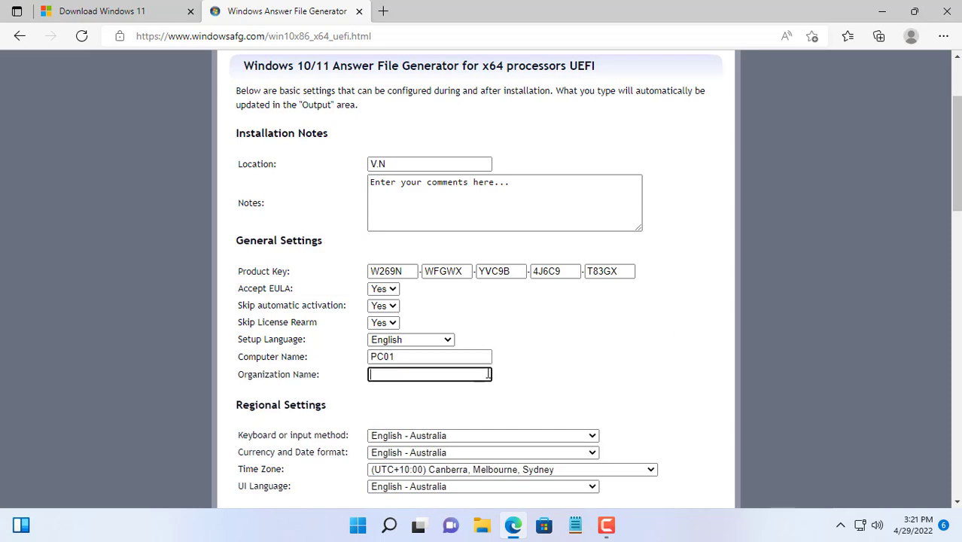
pyautogui.write('NETVN')
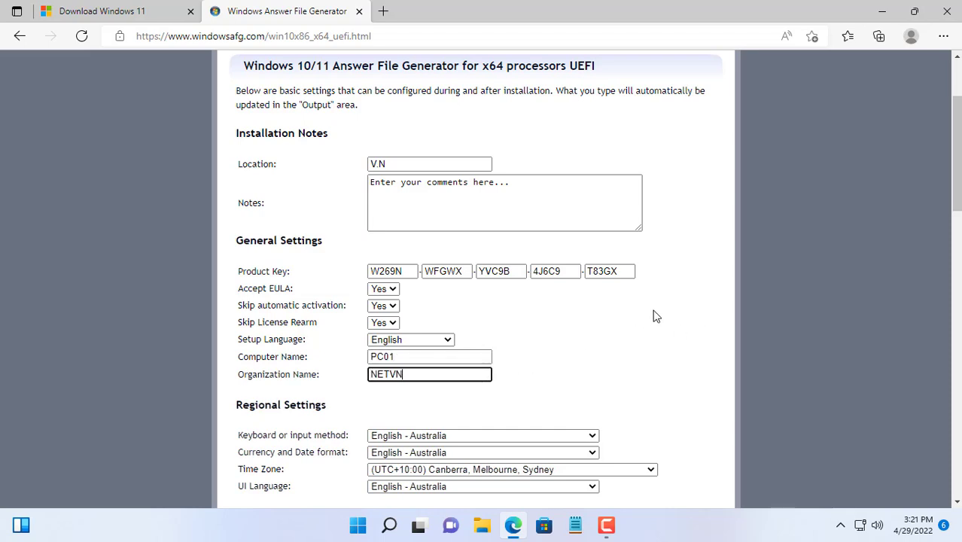
pyautogui.scroll(-3)
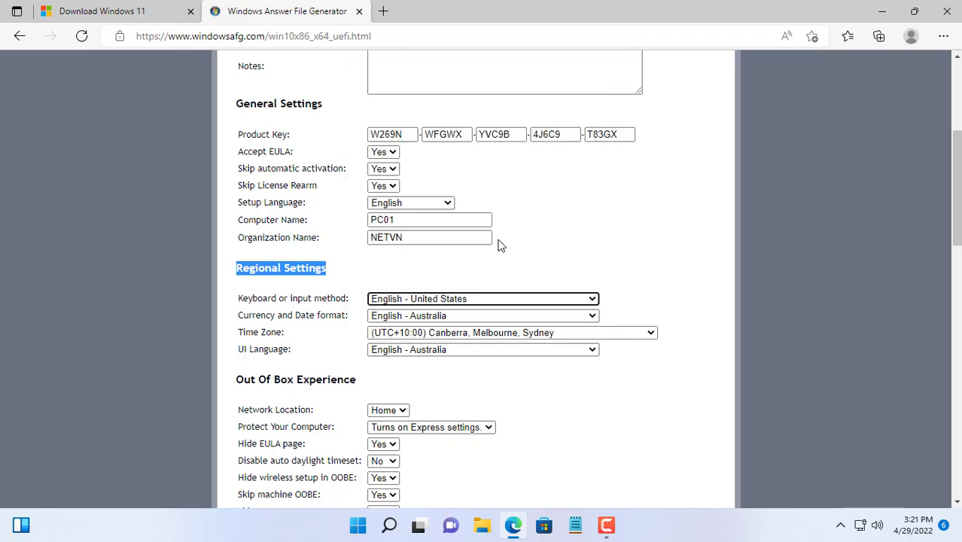
pyautogui.click(482, 298)
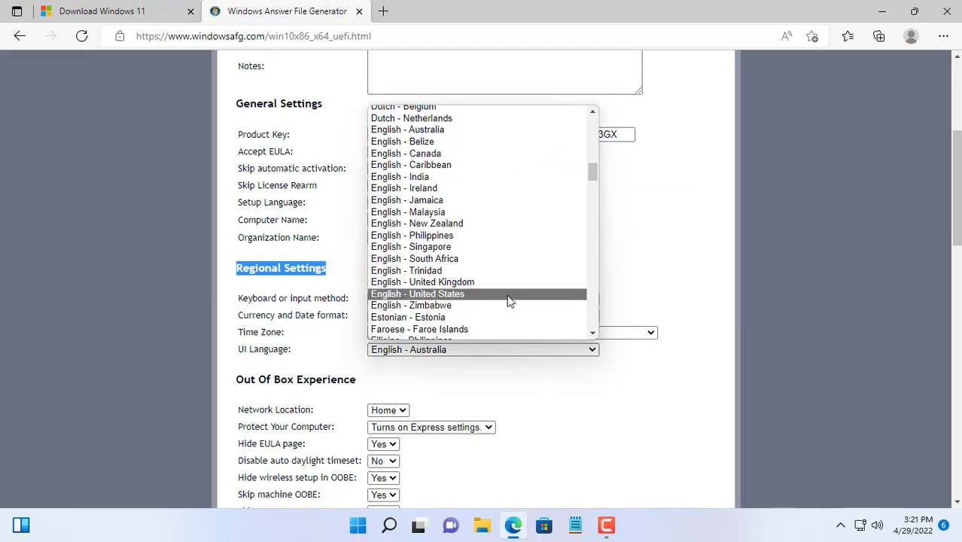
pyautogui.click(417, 294)
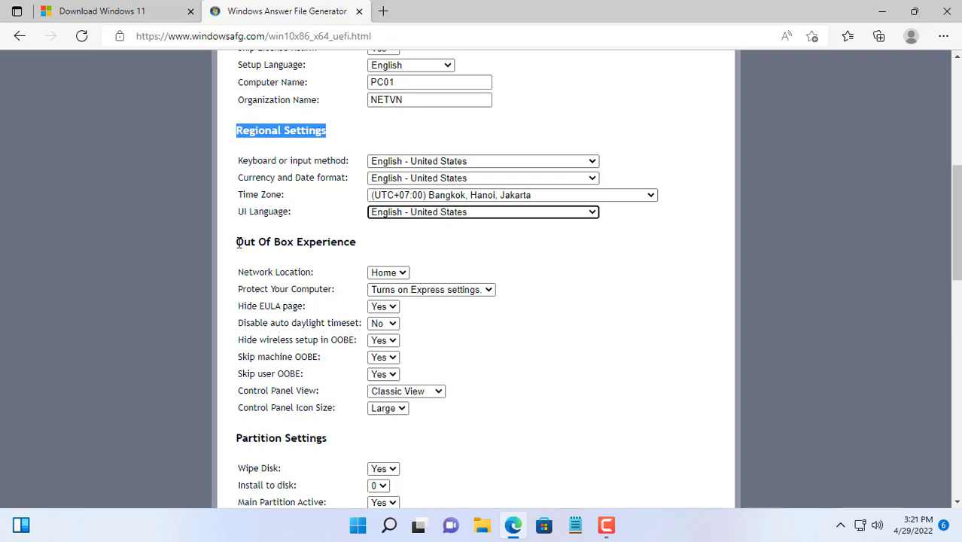
pyautogui.scroll(-3)
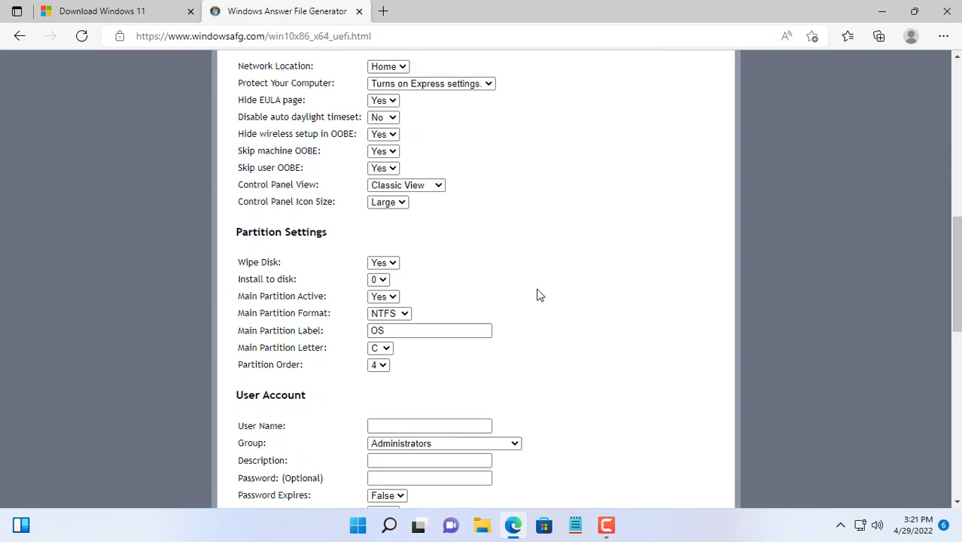
pyautogui.doubleClick(281, 232)
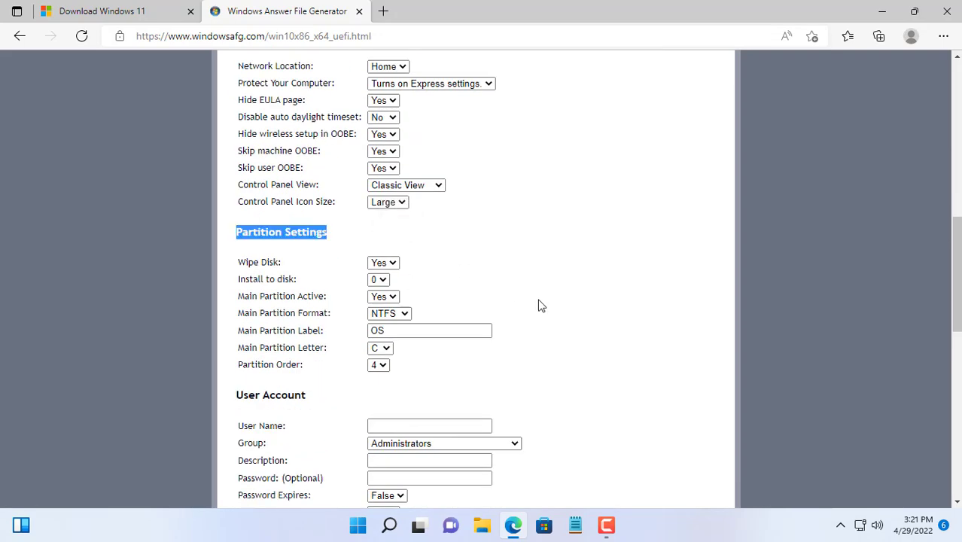
pyautogui.scroll(-3)
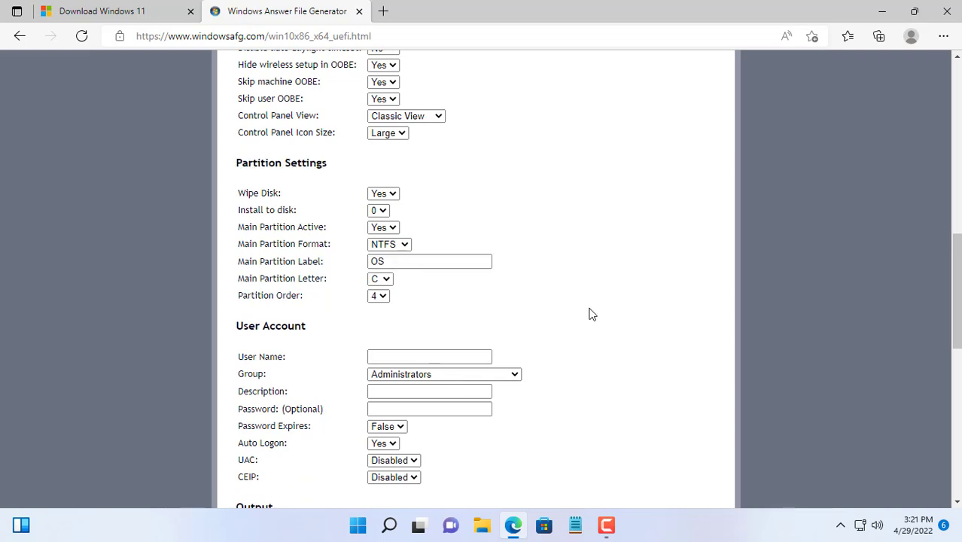
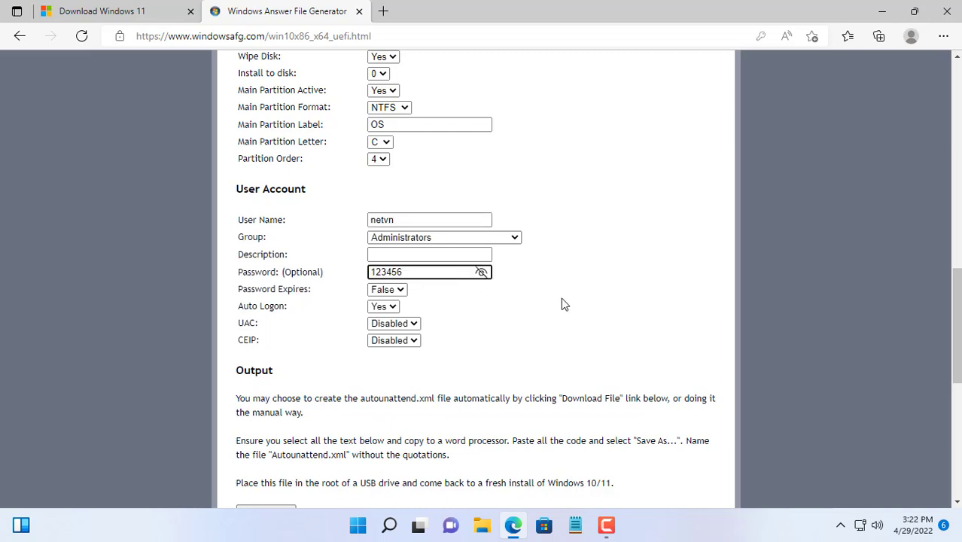
pyautogui.click(481, 272)
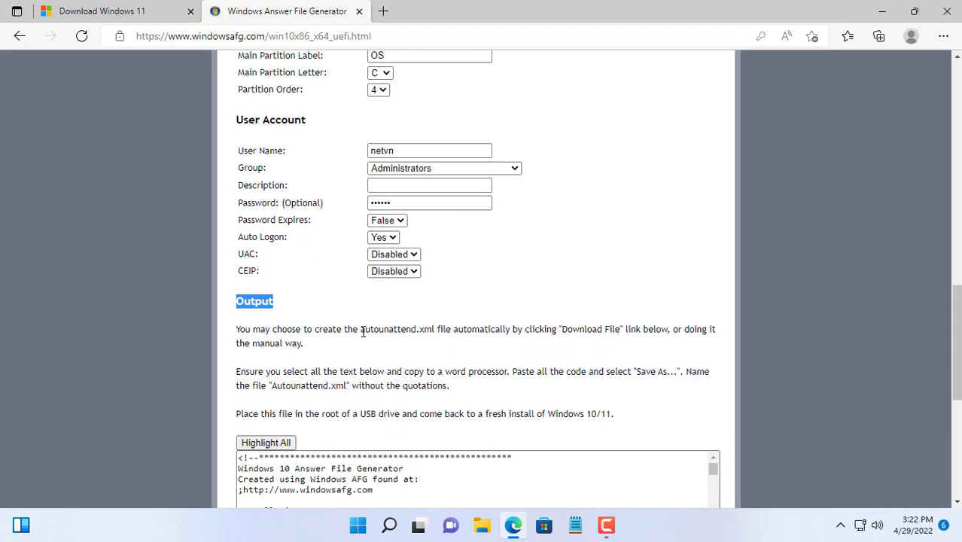
# - Download autounattend.xml from the Output section, keep it, and open the Desktop folder
pyautogui.doubleClick(581, 329)
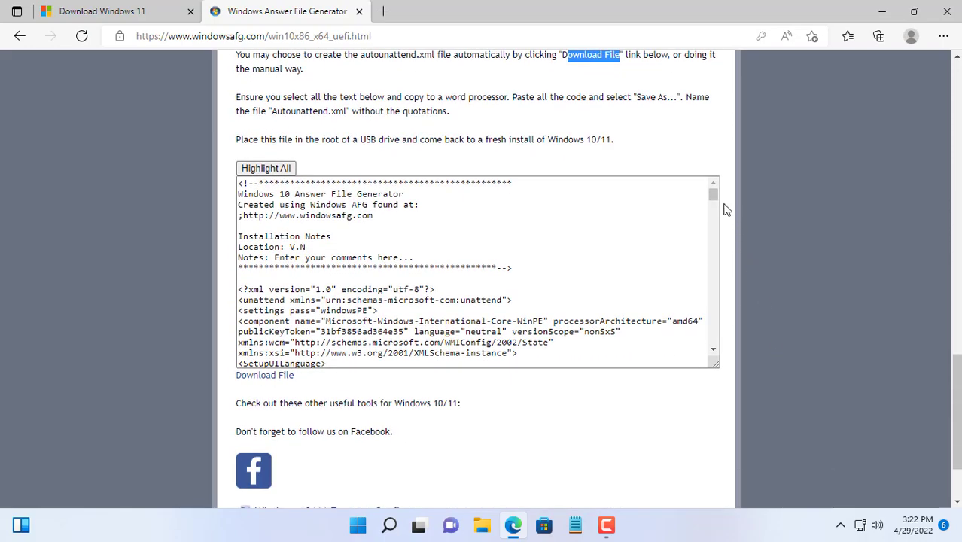
pyautogui.scroll(-3)
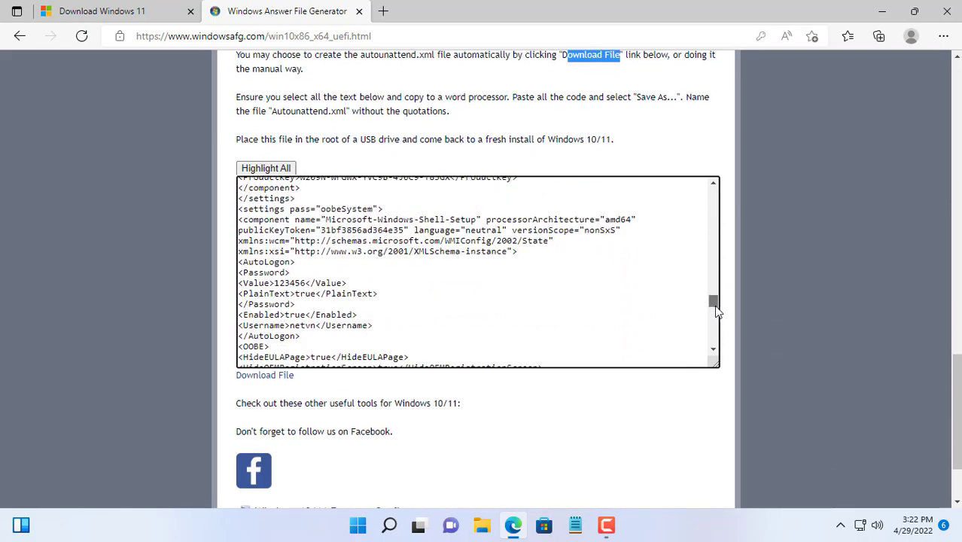
pyautogui.scroll(-3)
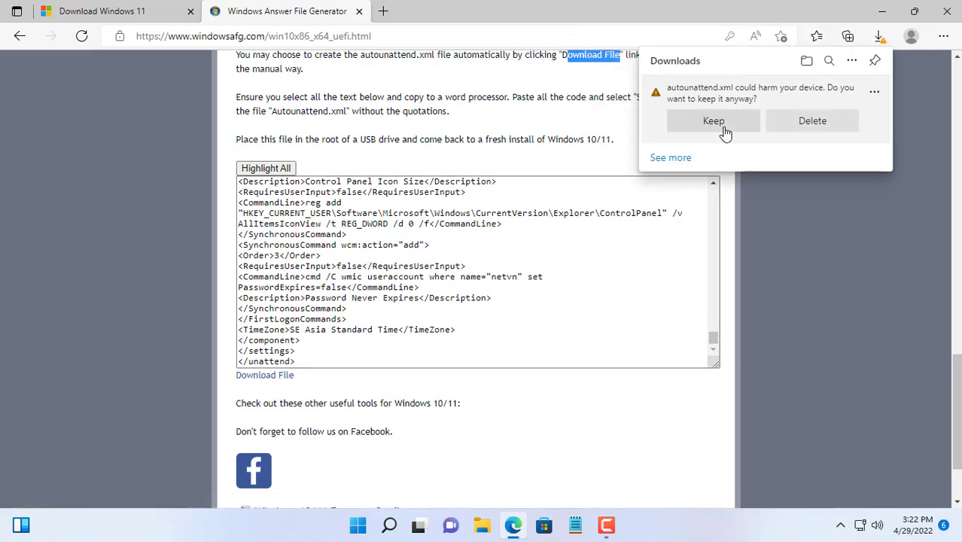
pyautogui.click(713, 120)
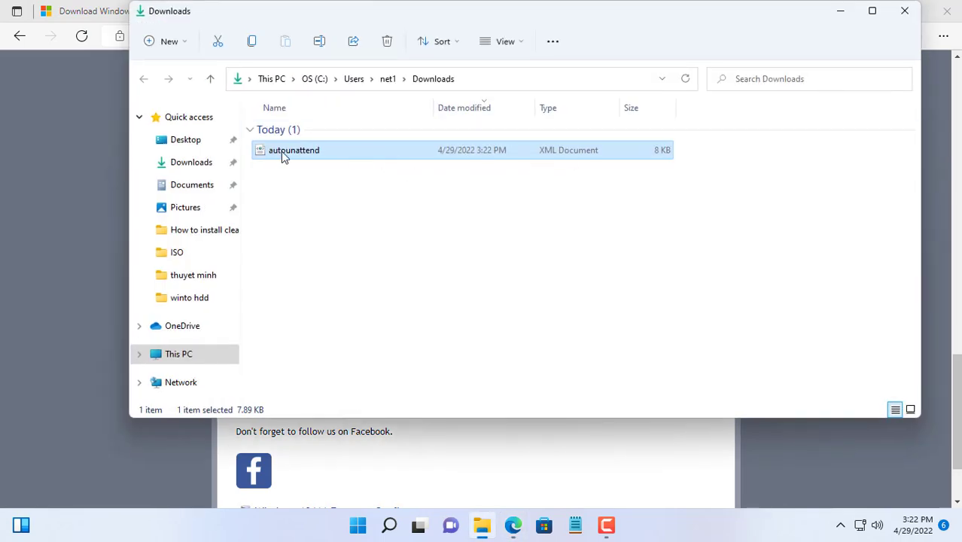
pyautogui.moveTo(185, 139)
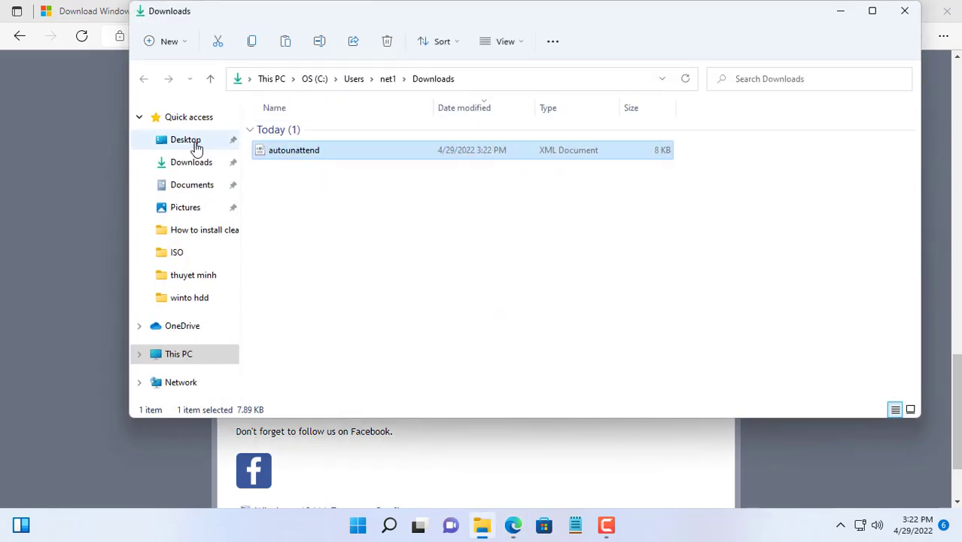
pyautogui.click(186, 140)
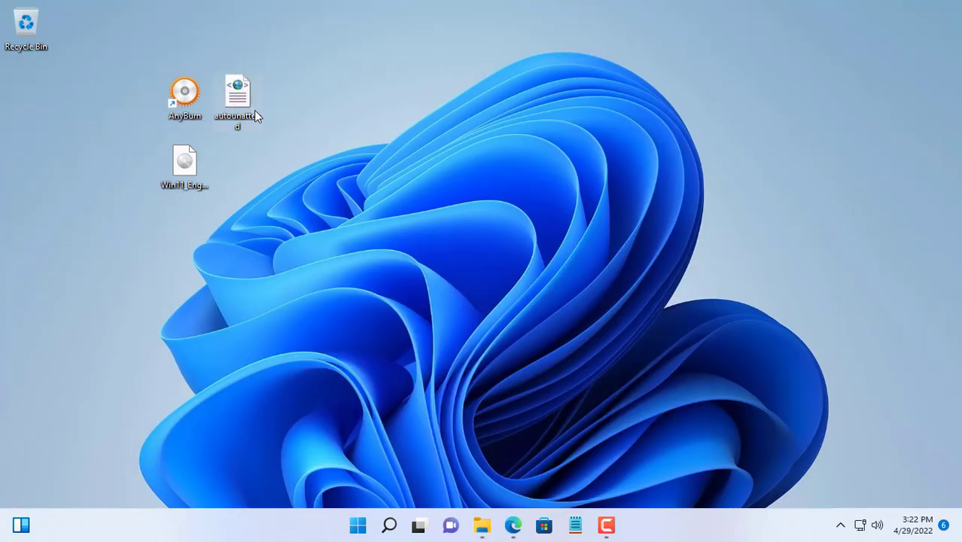
pyautogui.moveTo(324, 156)
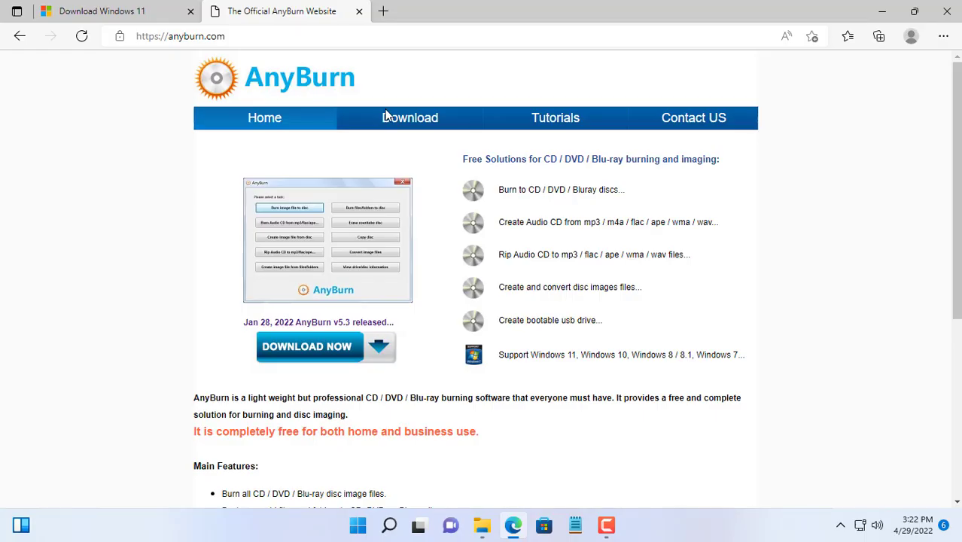
pyautogui.click(410, 117)
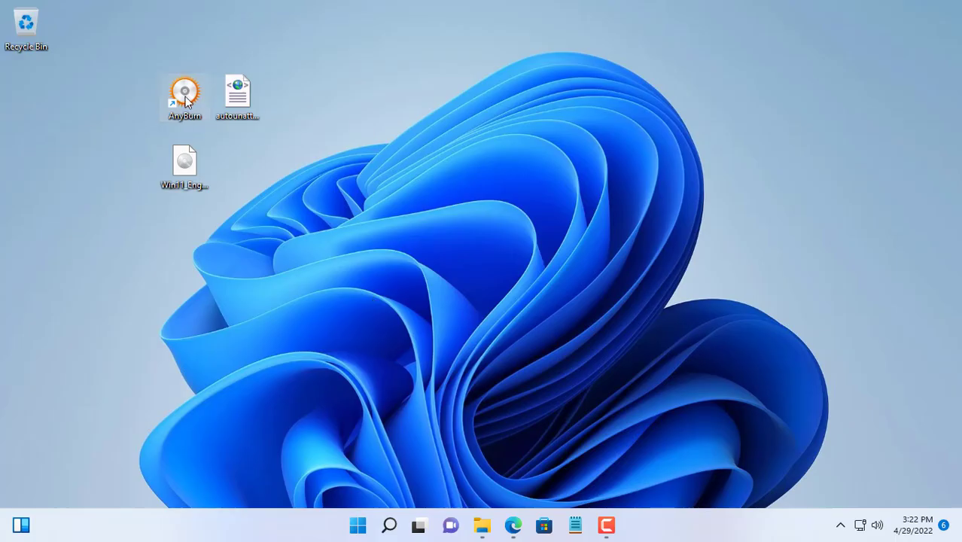
# - Launch AnyBurn and load Win11_English_x64v1.iso into the Edit image file task
pyautogui.doubleClick(185, 91)
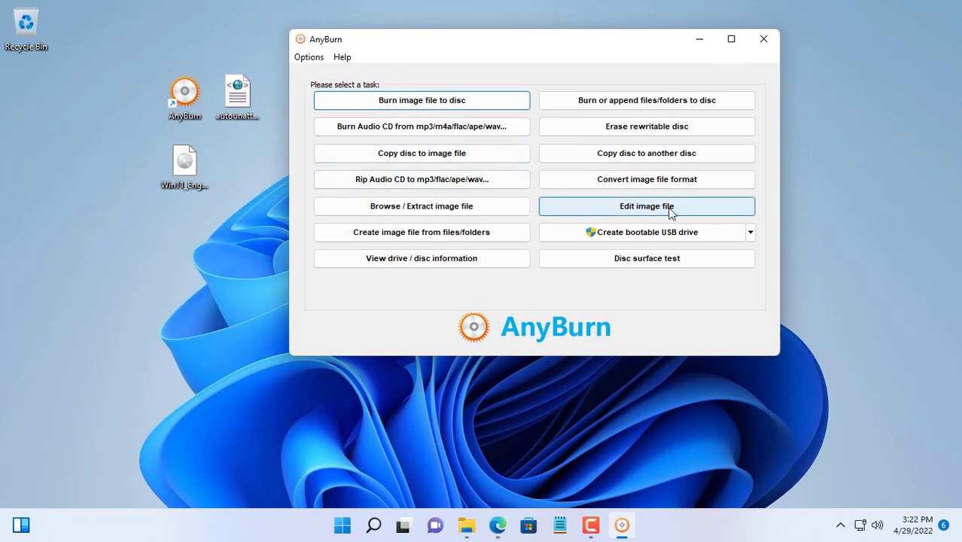
pyautogui.click(646, 205)
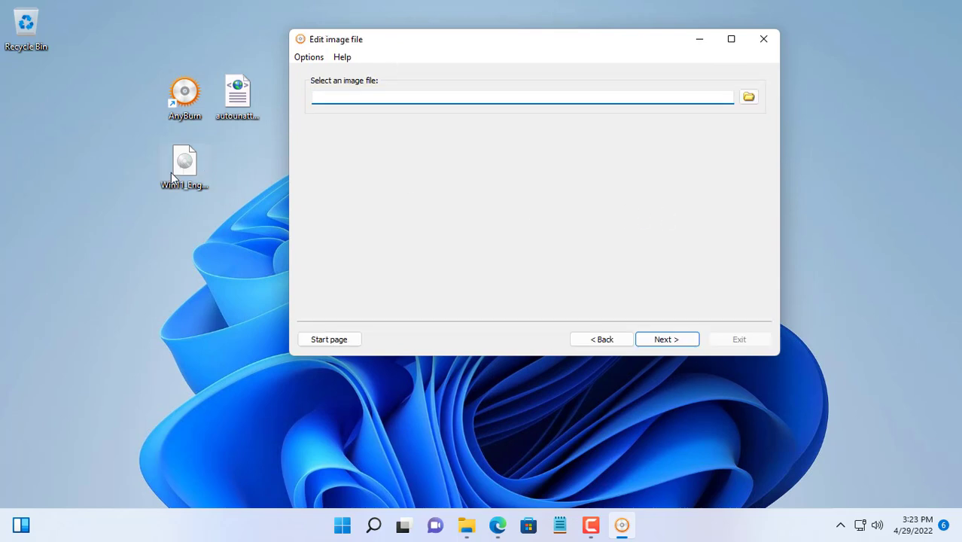
pyautogui.click(748, 96)
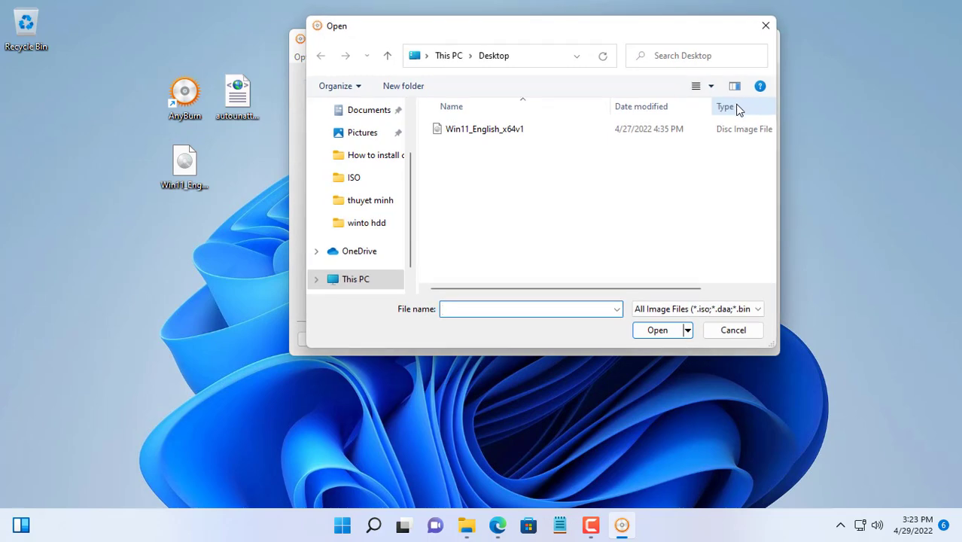
pyautogui.click(657, 329)
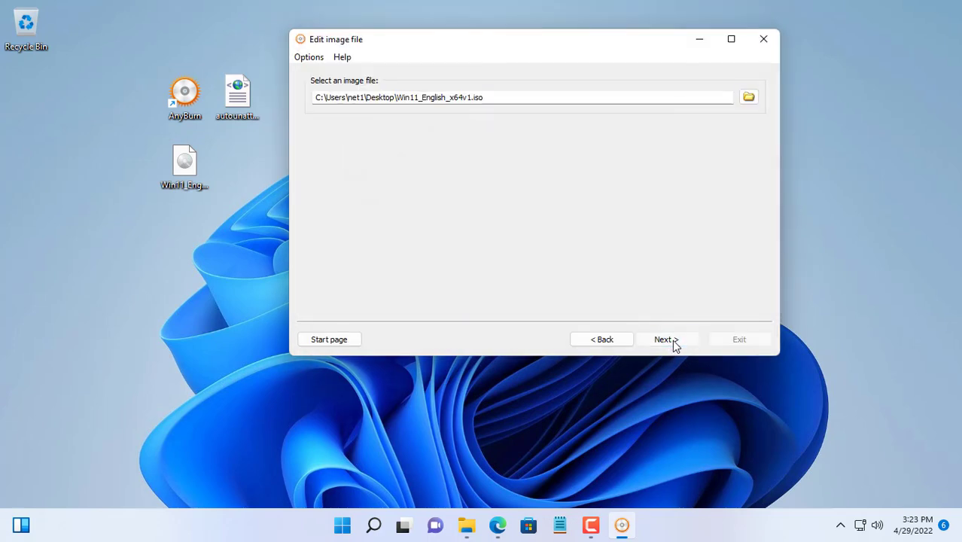
pyautogui.click(664, 339)
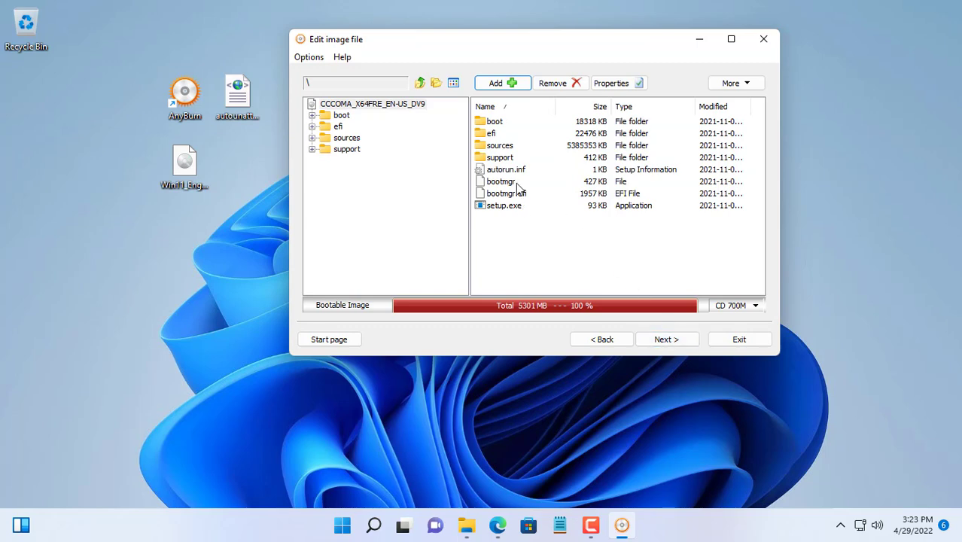
# - Add autounattend.xml from the Desktop to the image root and continue to output settings
pyautogui.click(495, 83)
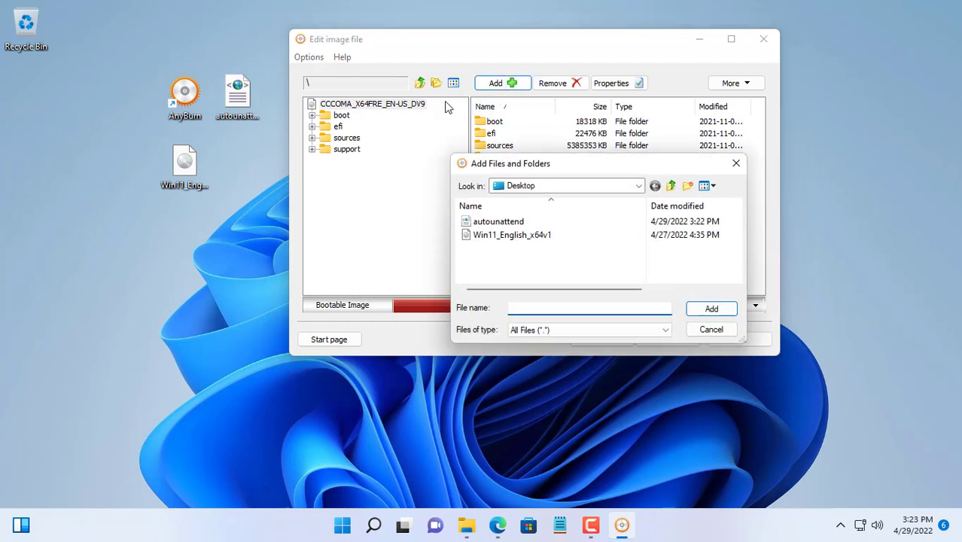
pyautogui.click(499, 220)
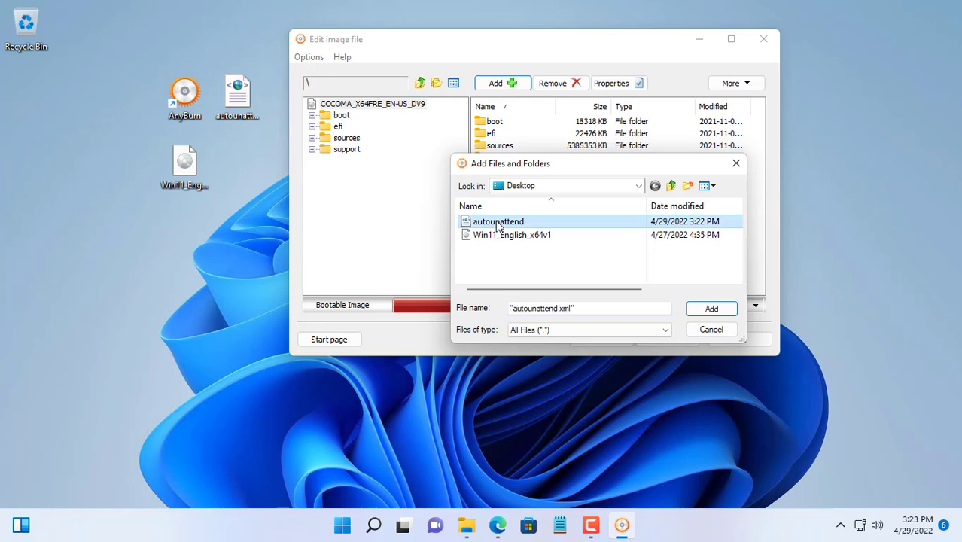
pyautogui.click(710, 308)
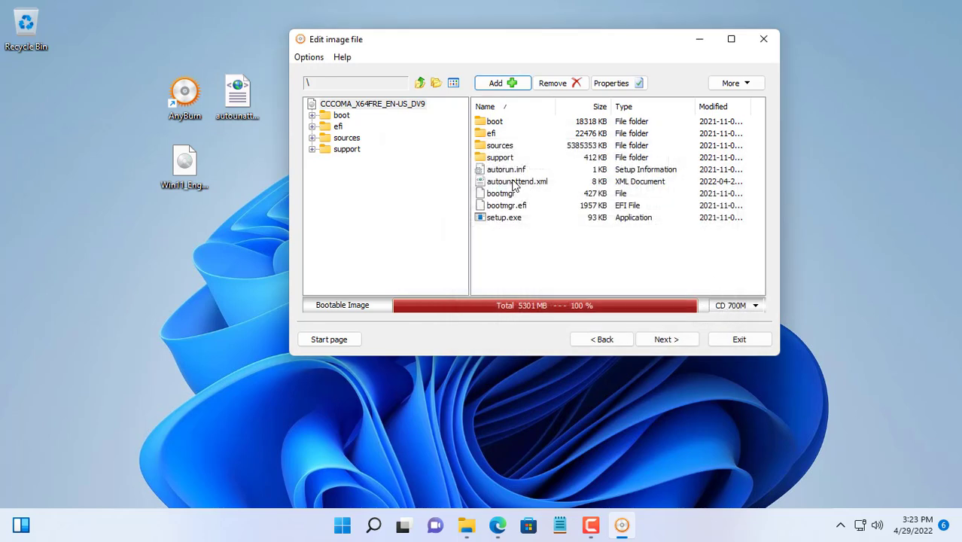
pyautogui.click(666, 338)
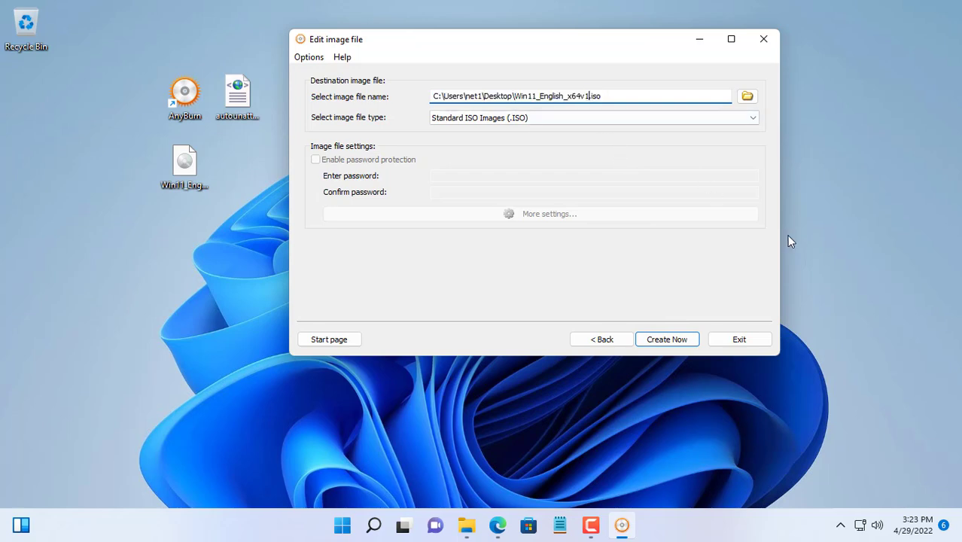
# - Create Win11_English_x64v1_new.iso, exit AnyBurn, and move the ISO beside the answer file
pyautogui.write('_new')
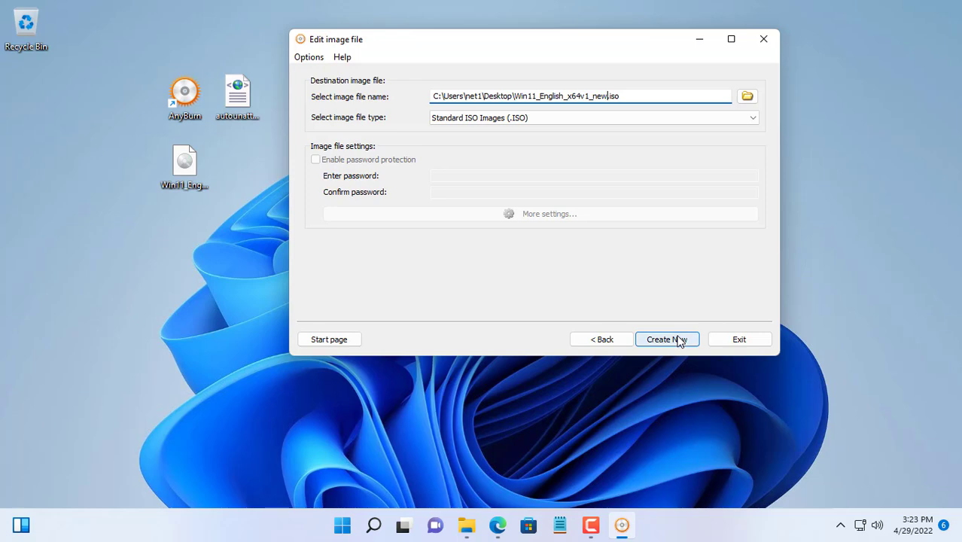
pyautogui.click(666, 339)
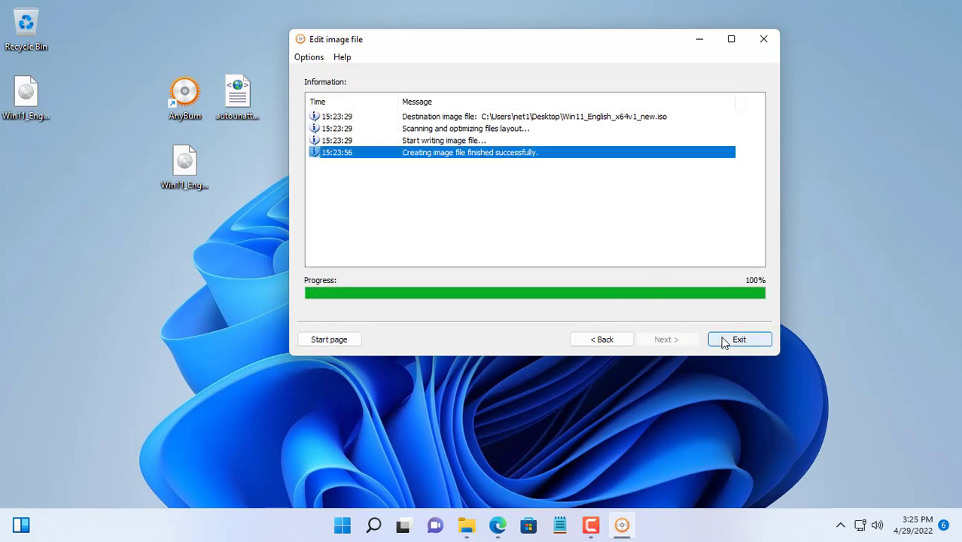
pyautogui.click(740, 339)
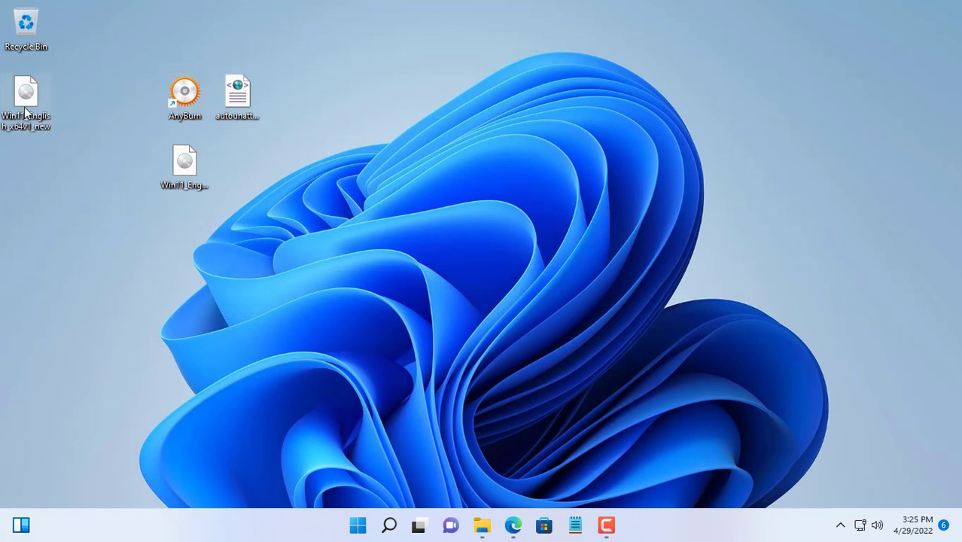
pyautogui.moveTo(26, 90); pyautogui.dragTo(290, 91)
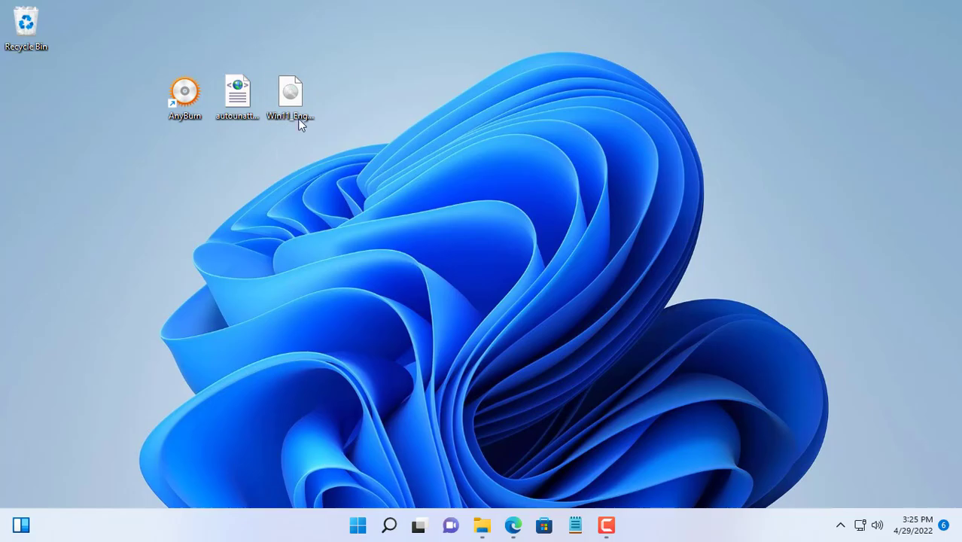
# - Launch Rufus and load Win11_English_x64v1_new.iso from the Desktop as the boot image
pyautogui.click(513, 526)
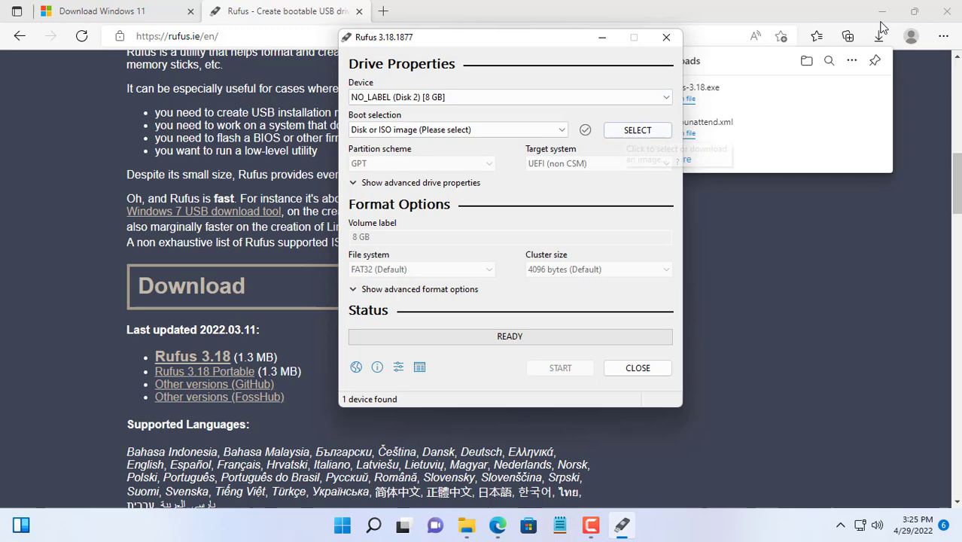
pyautogui.click(638, 130)
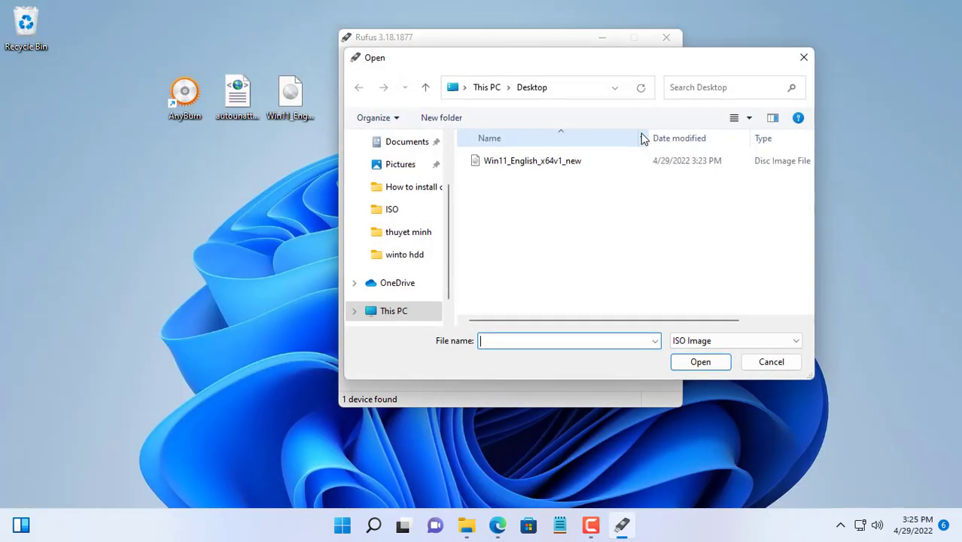
pyautogui.click(532, 160)
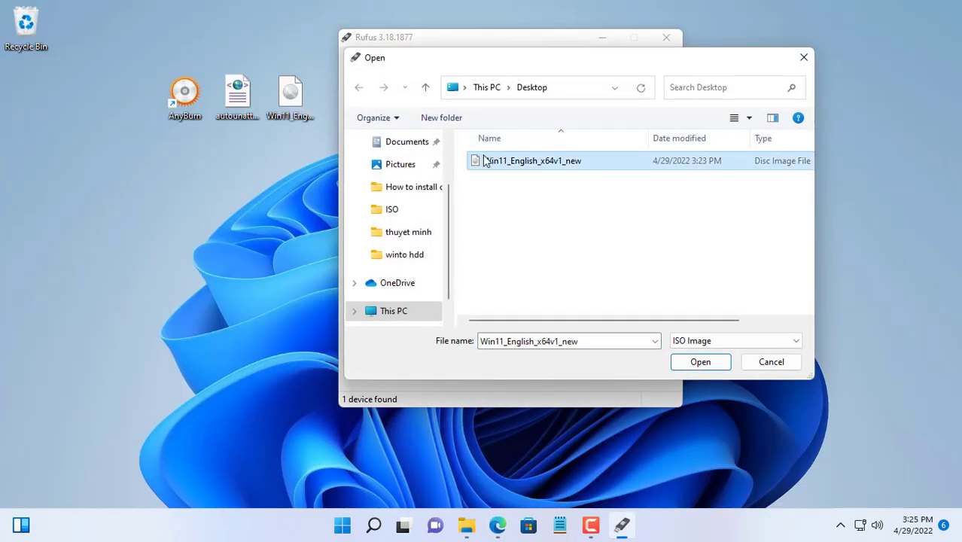
pyautogui.click(700, 361)
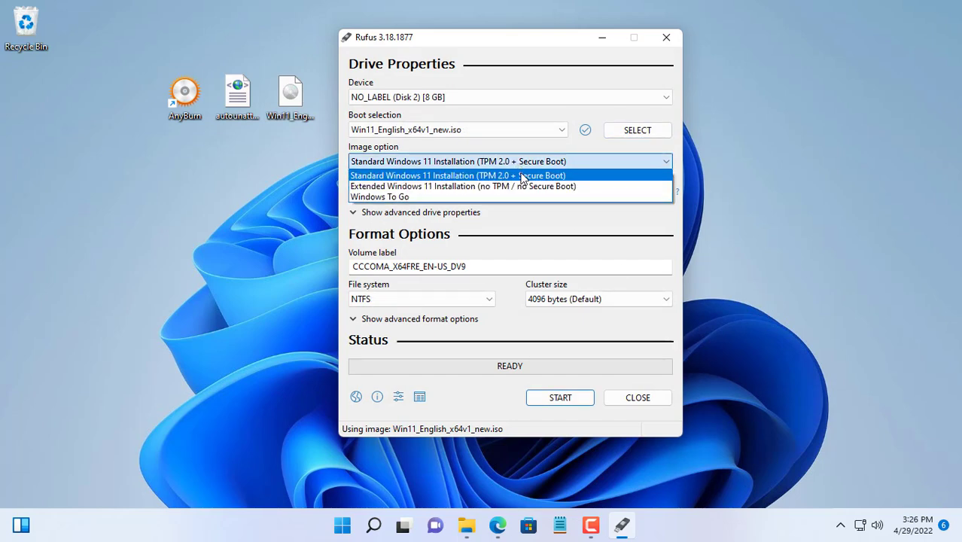
# - Write the image as a Standard Windows 11 Installation, then close Rufus when finished
pyautogui.click(458, 175)
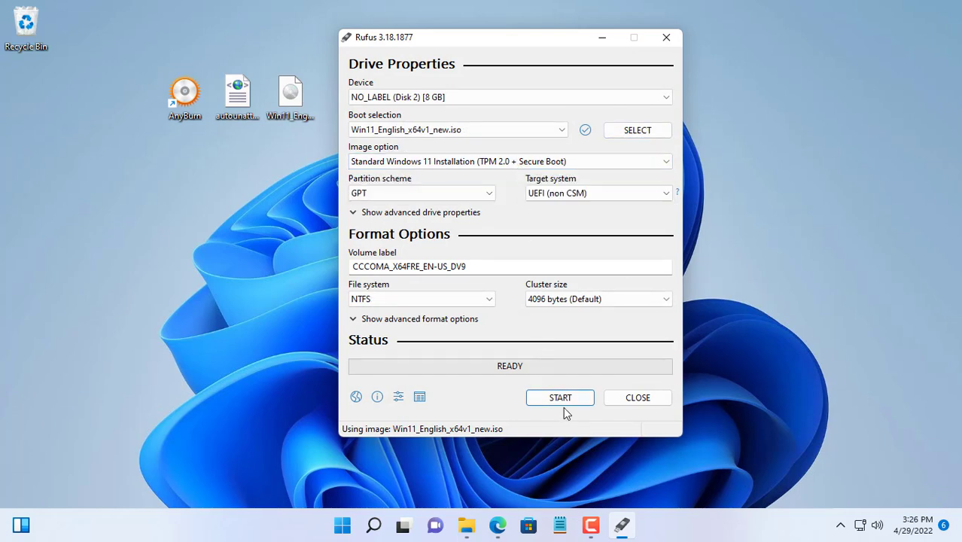
pyautogui.click(560, 398)
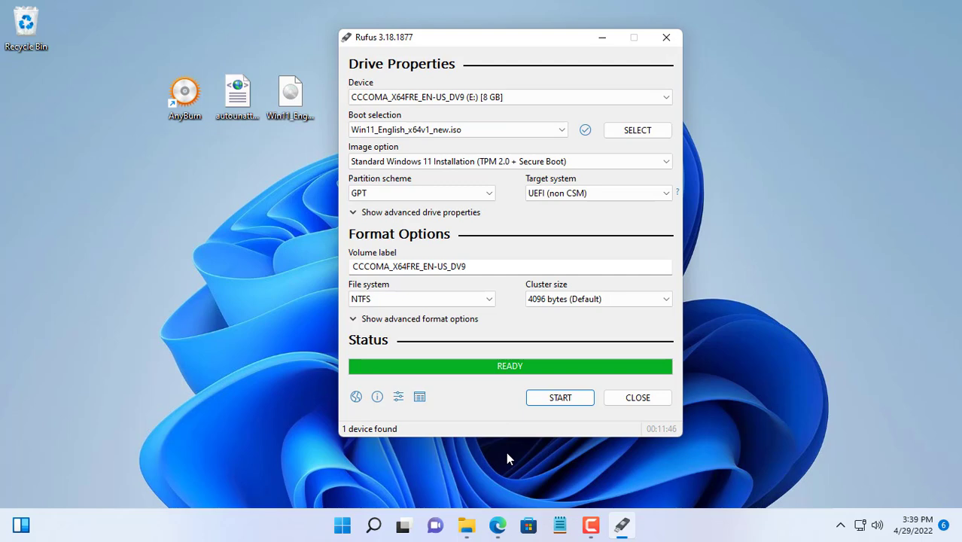
pyautogui.click(637, 398)
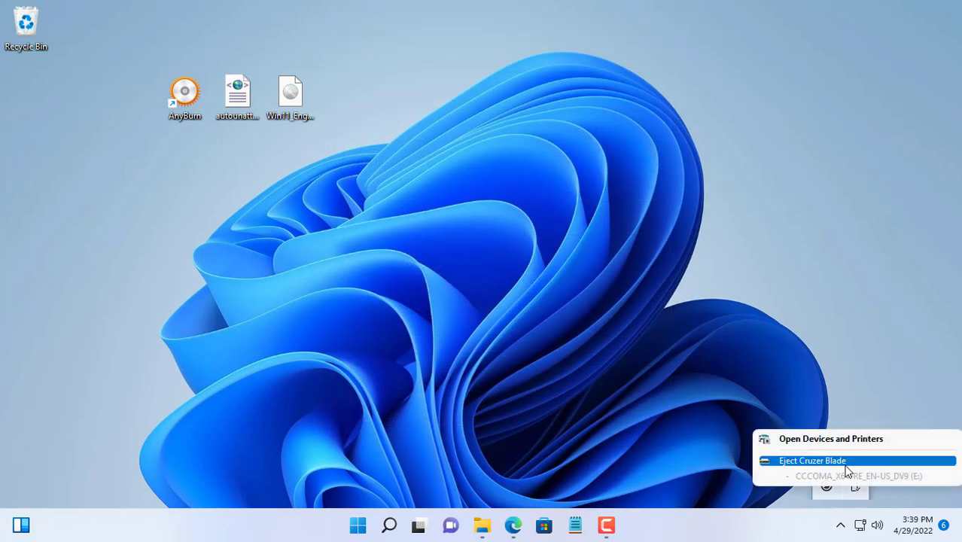
# - Eject the Cruzer Blade drive from the system tray's Safely Remove Hardware icon
pyautogui.click(813, 460)
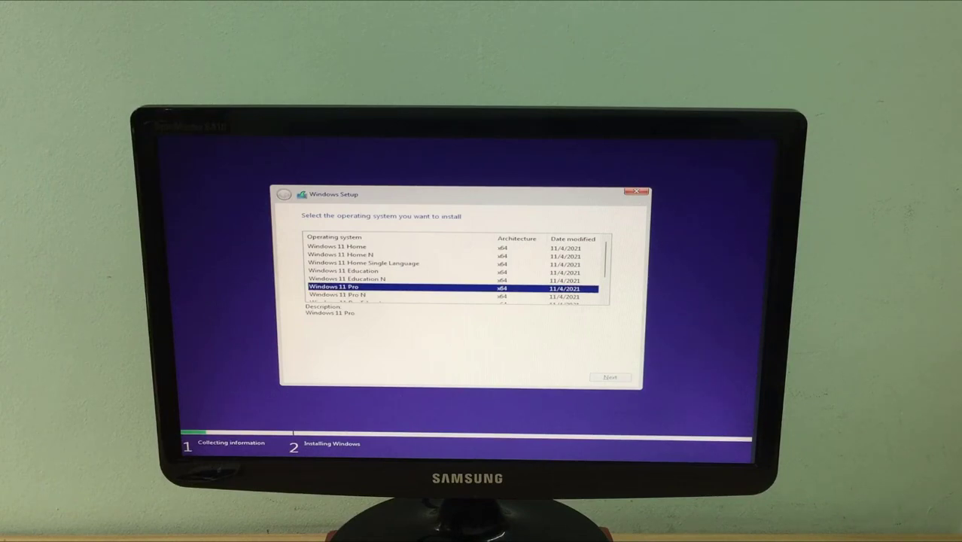
# - Confirm the Windows 11 Pro edition so Windows Setup begins installing
pyautogui.click(611, 376)
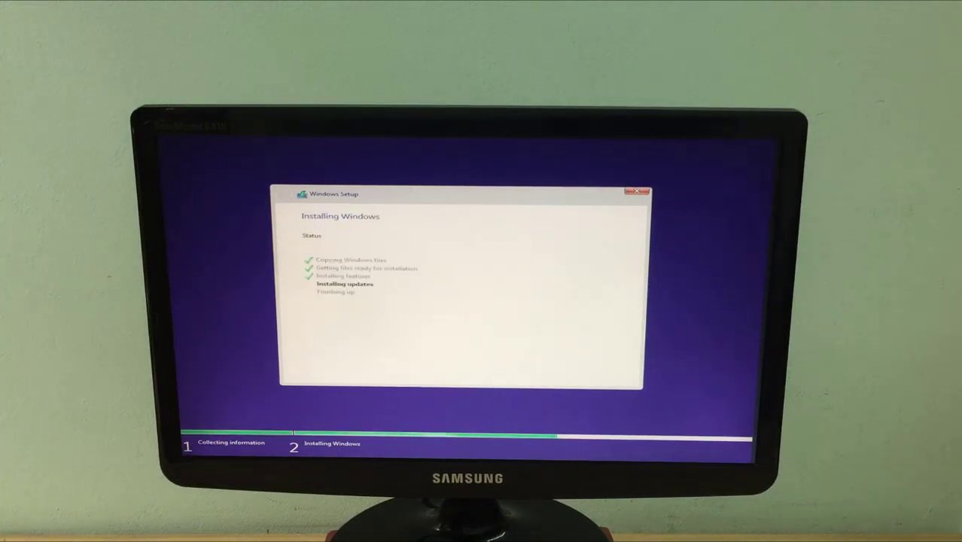